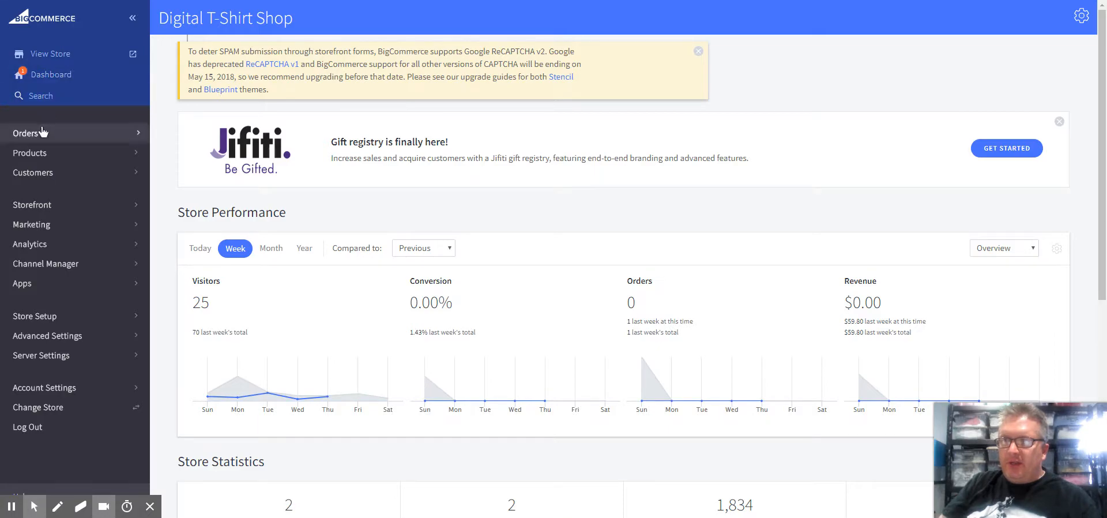
pyautogui.moveTo(60, 204)
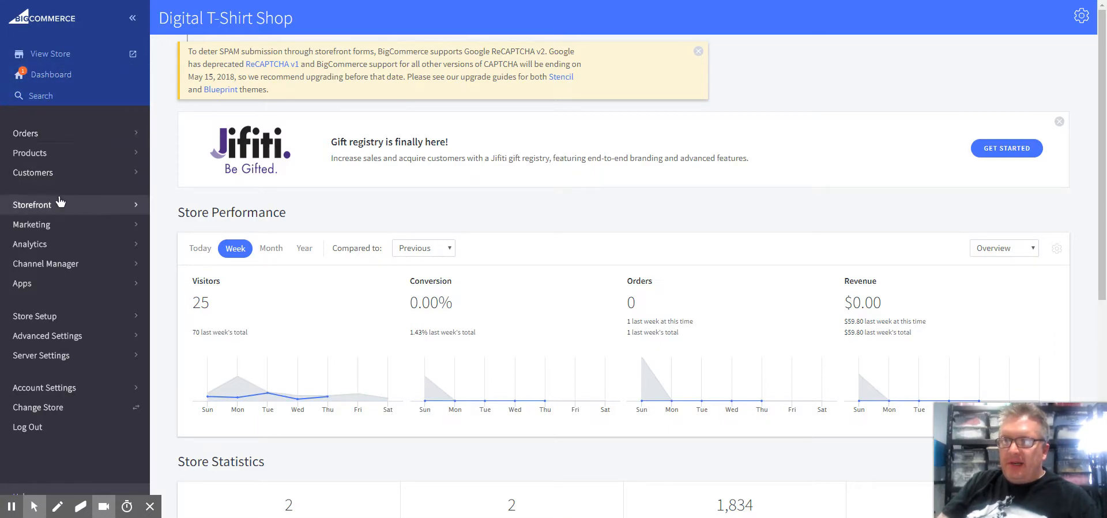
# Open Storefront > Home Page Carousel to reach the carousel builder
pyautogui.click(32, 204)
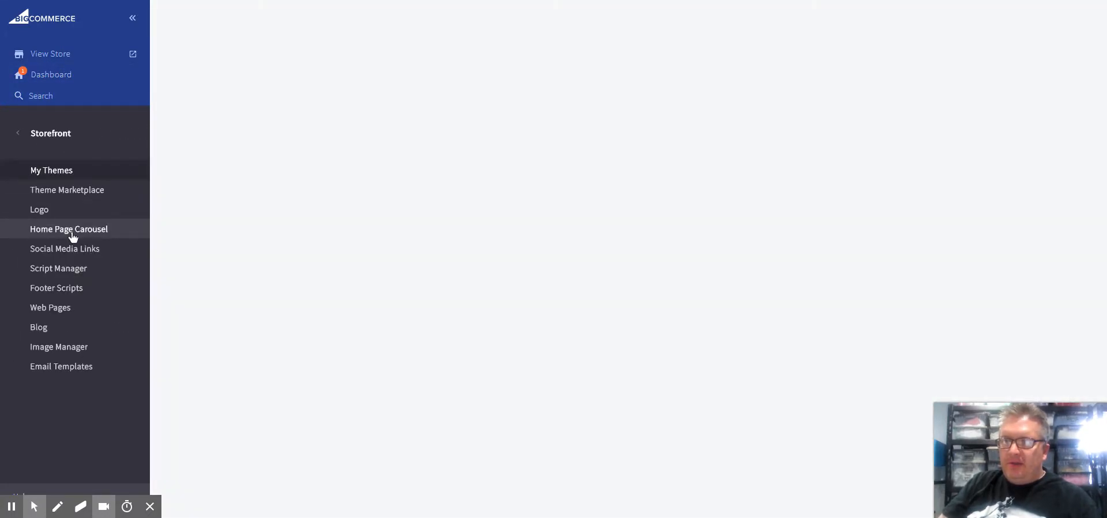
pyautogui.click(68, 228)
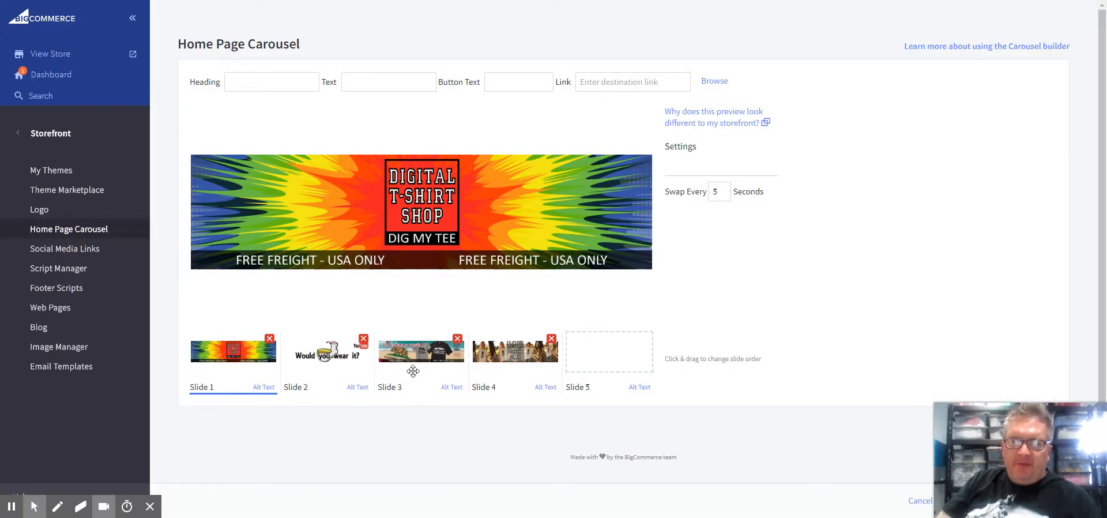
# Select the empty Slide 5 thumbnail to show its image drop zone
pyautogui.click(609, 350)
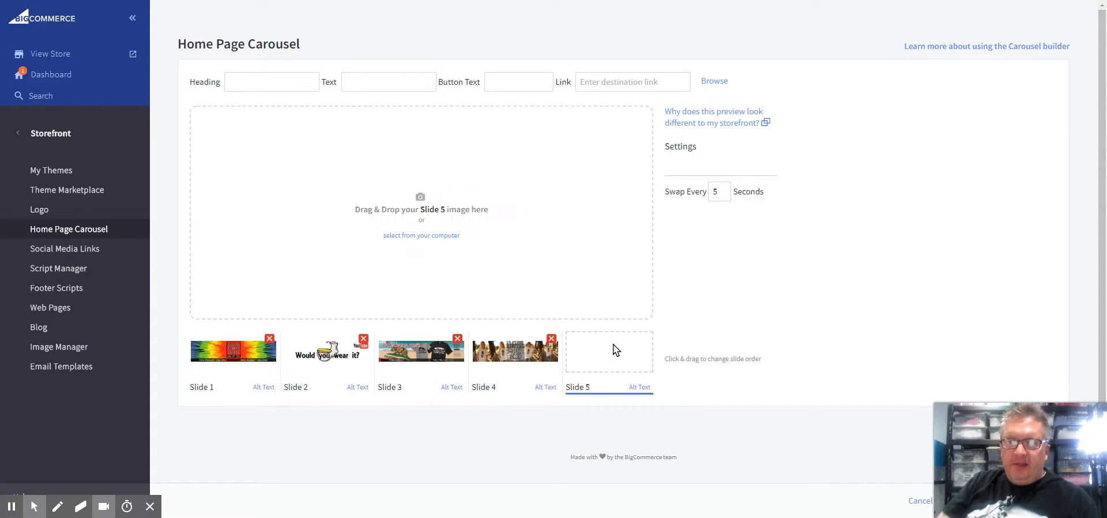
pyautogui.moveTo(458, 317)
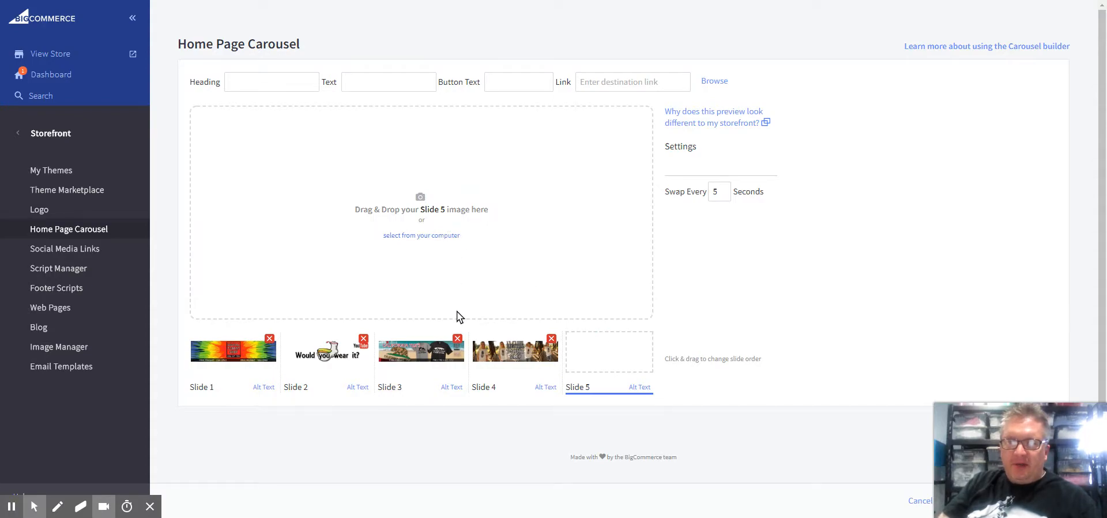
pyautogui.click(422, 234)
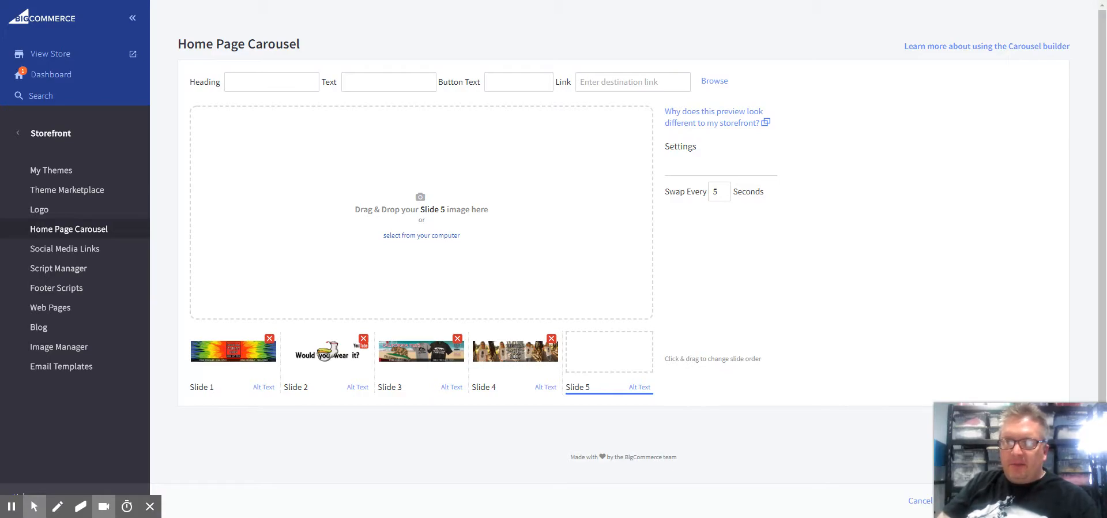
# Upload the tie-dye Digital T-Shirt Shop banner to Slide 5 and focus its Heading and Text fields
pyautogui.click(422, 235)
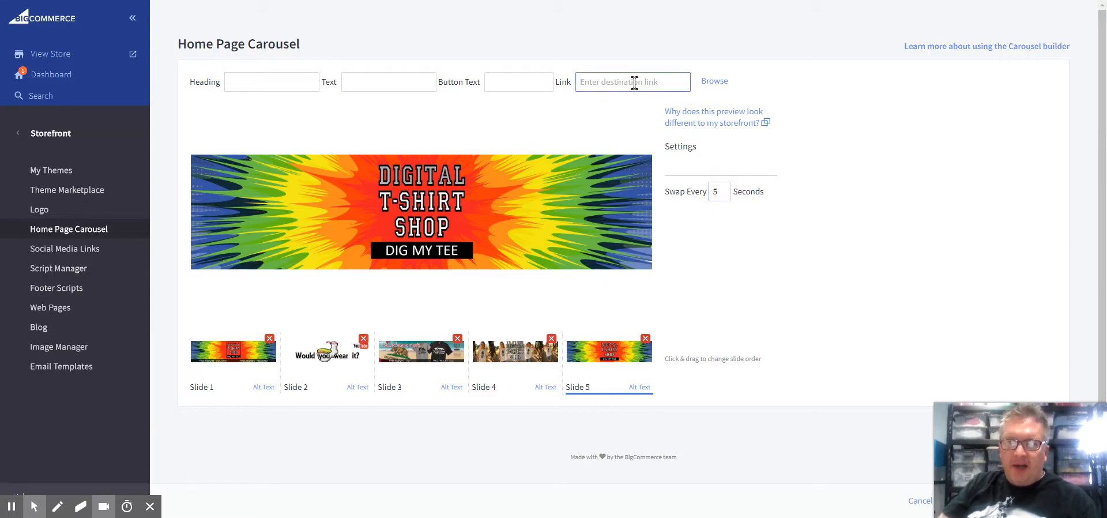
pyautogui.moveTo(634, 194)
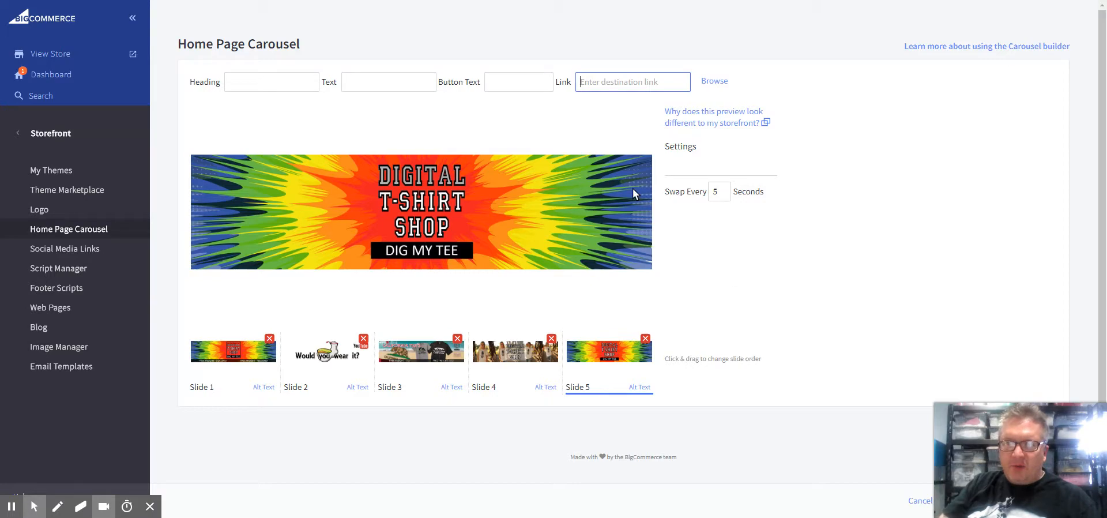
pyautogui.click(271, 82)
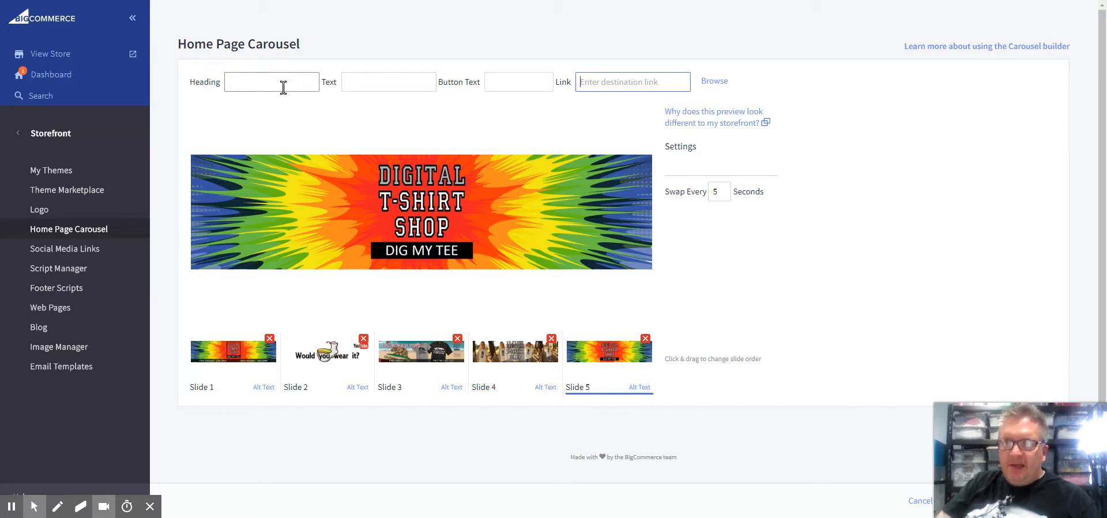
pyautogui.click(387, 81)
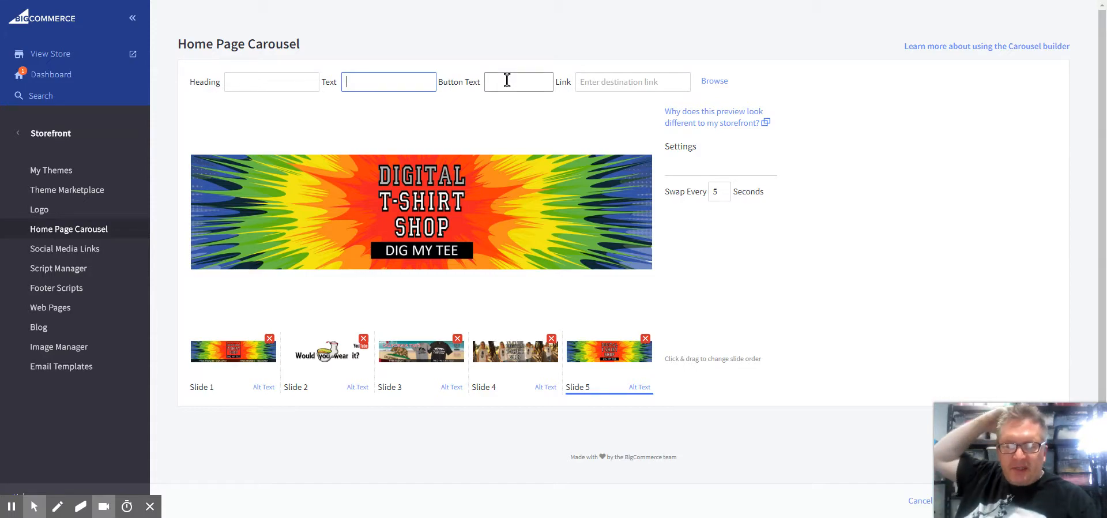
pyautogui.moveTo(435, 99)
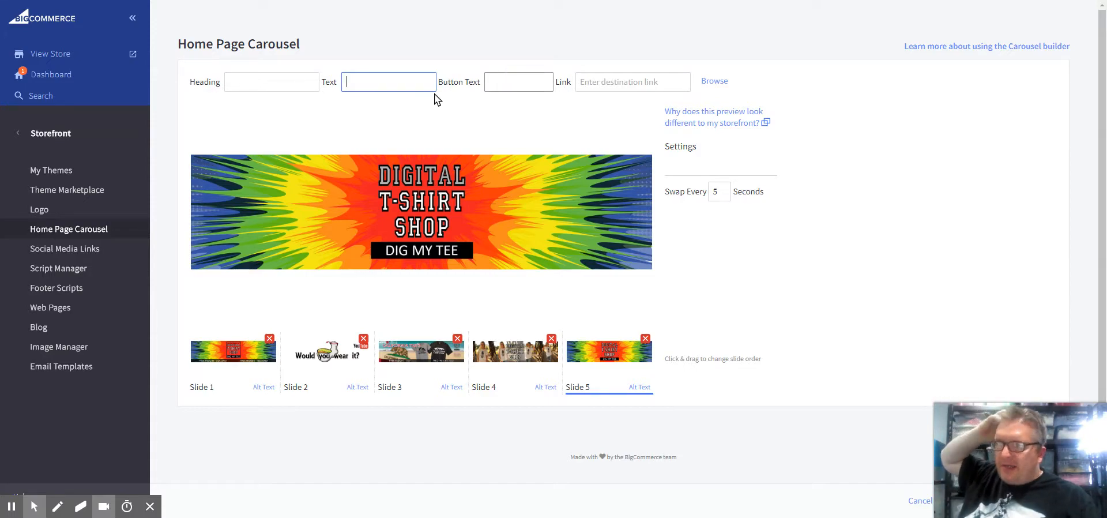
pyautogui.moveTo(361, 155)
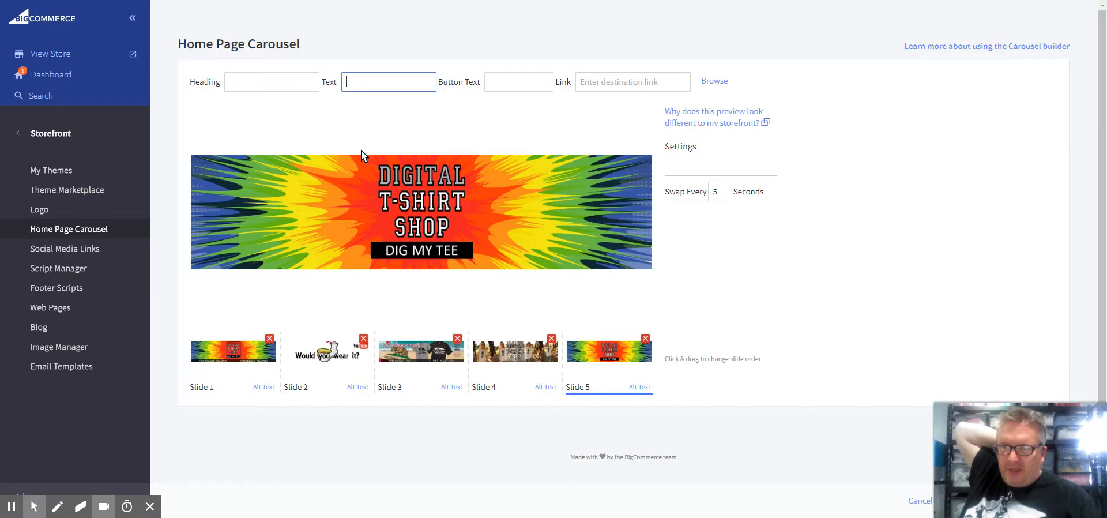
pyautogui.moveTo(313, 230)
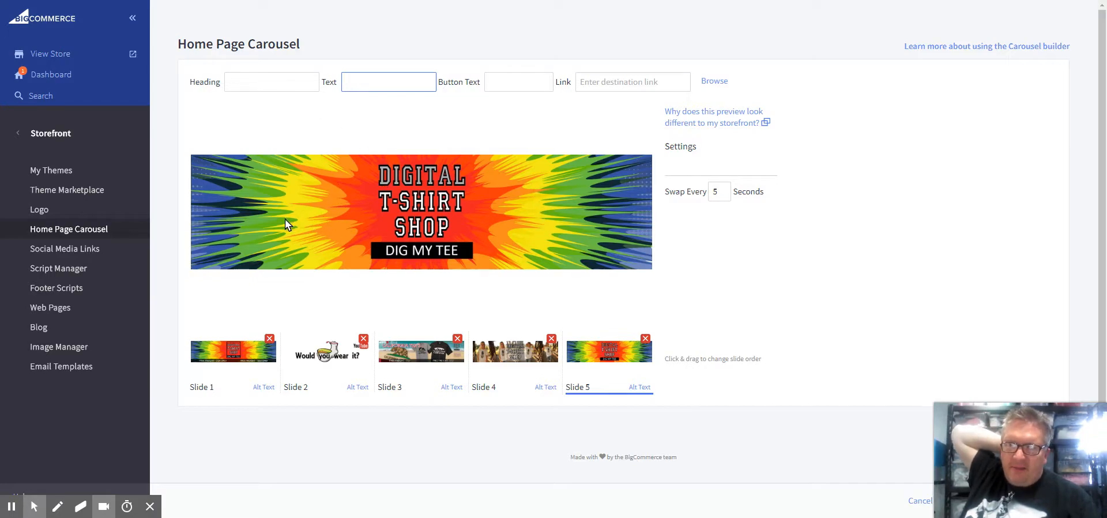
pyautogui.moveTo(319, 182)
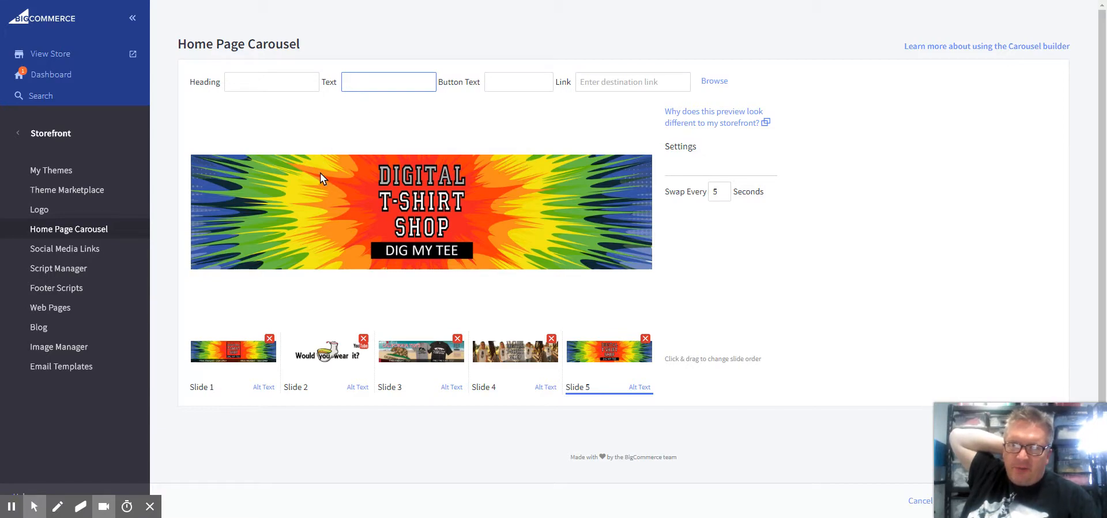
pyautogui.moveTo(455, 190)
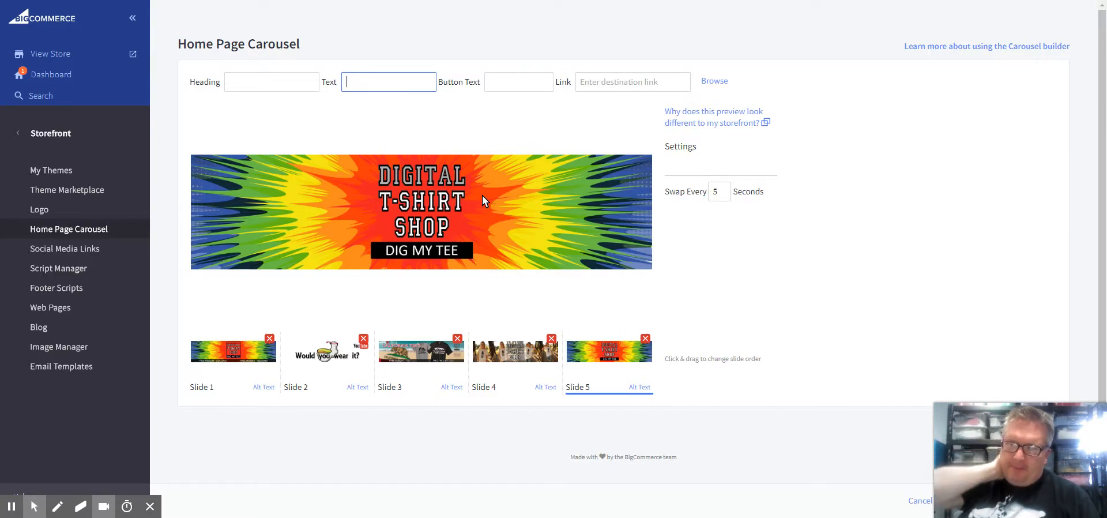
pyautogui.moveTo(342, 252)
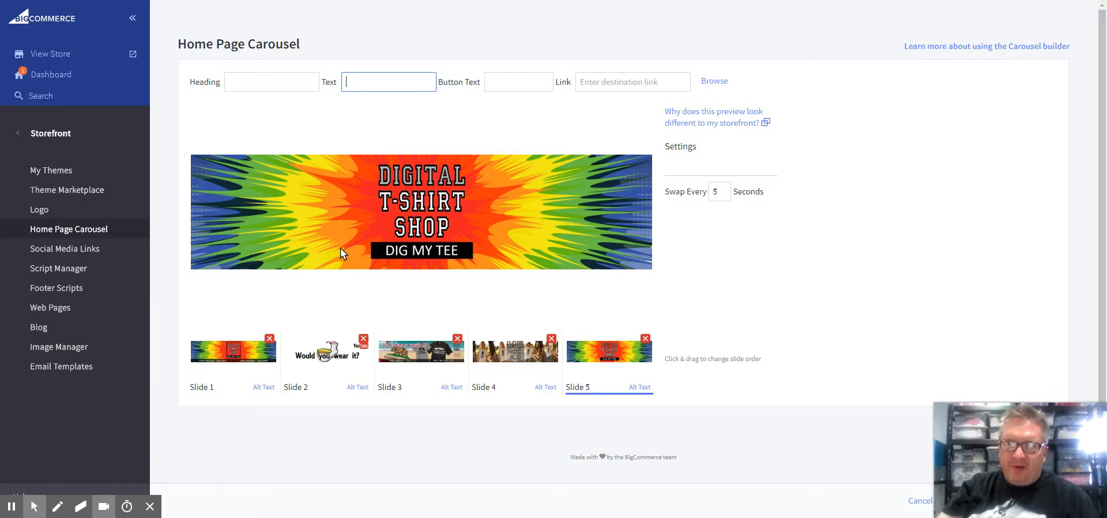
pyautogui.moveTo(515, 246)
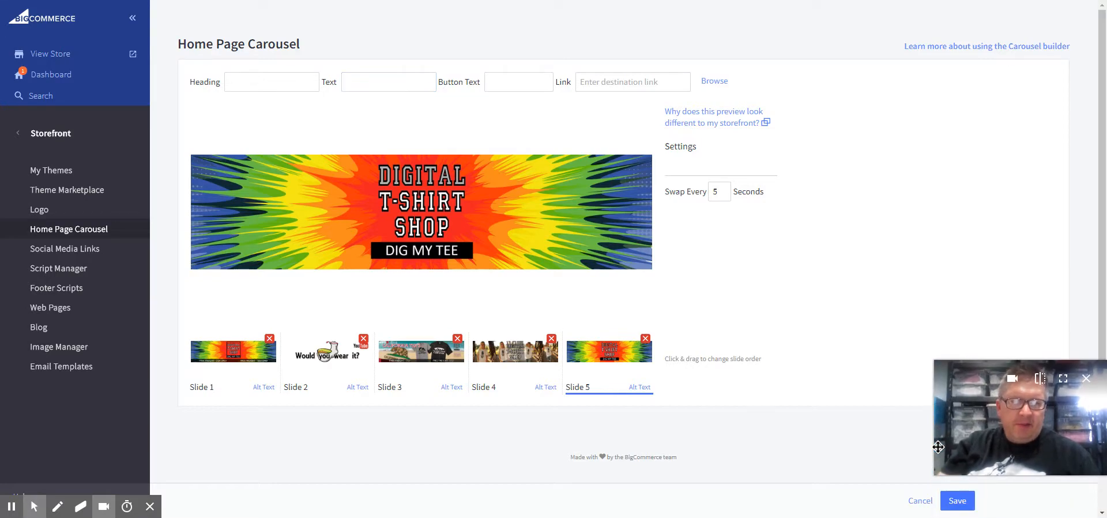
pyautogui.moveTo(618, 432)
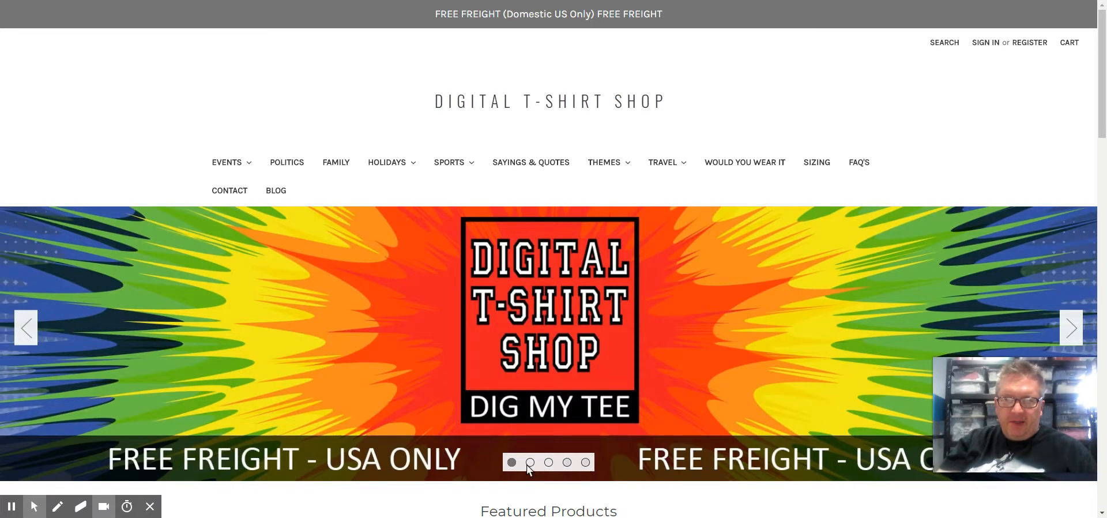
# Step the storefront carousel through the sock, pineapple and new tie-dye fifth slides
pyautogui.click(549, 462)
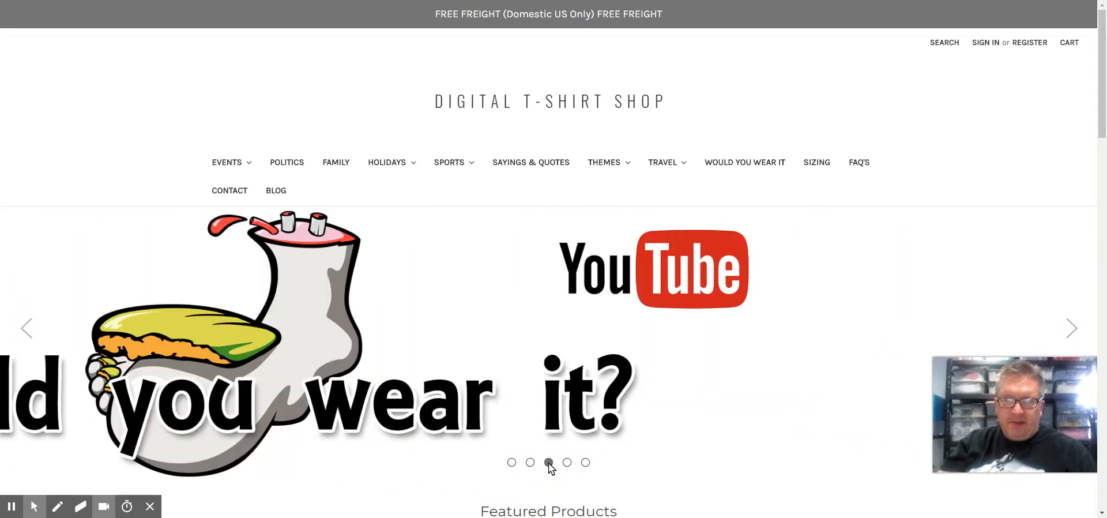
pyautogui.click(585, 462)
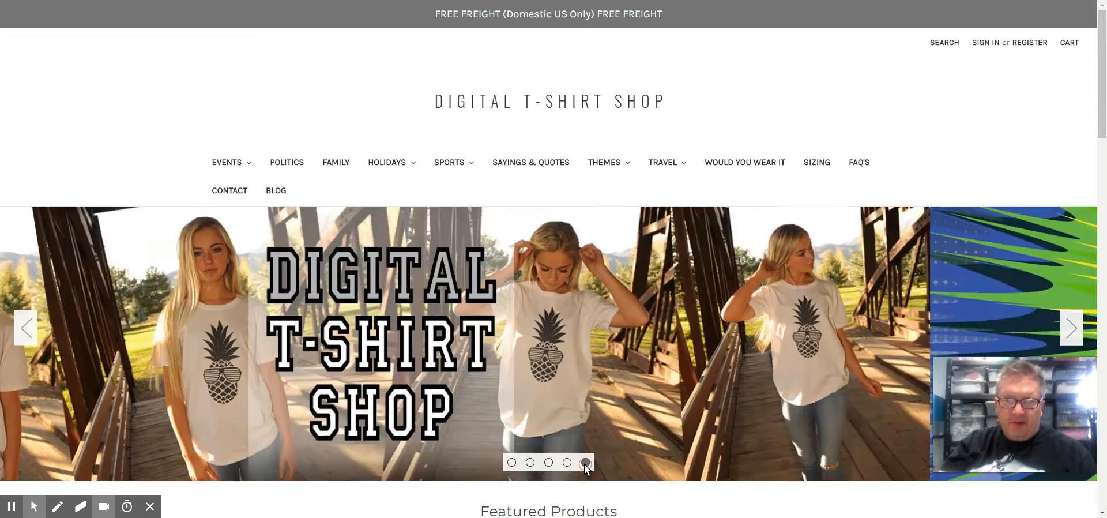
pyautogui.click(586, 462)
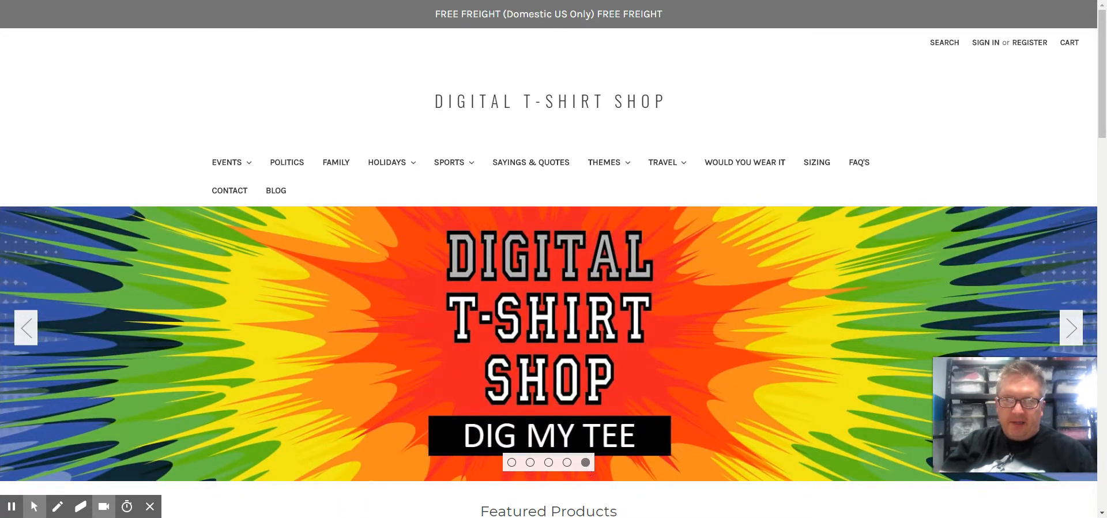
pyautogui.moveTo(287, 52)
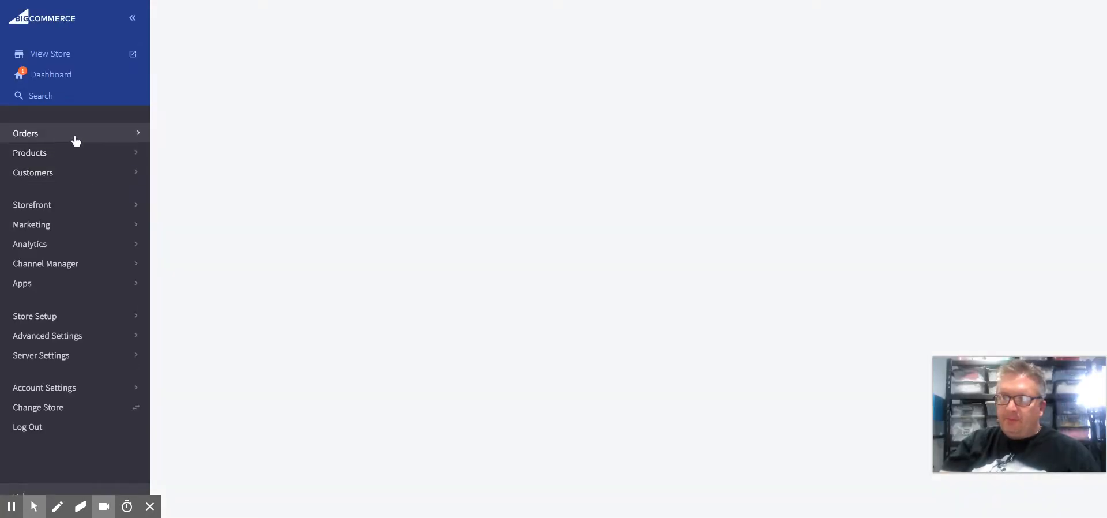
# Return to Storefront > Home Page Carousel in the admin panel
pyautogui.click(31, 205)
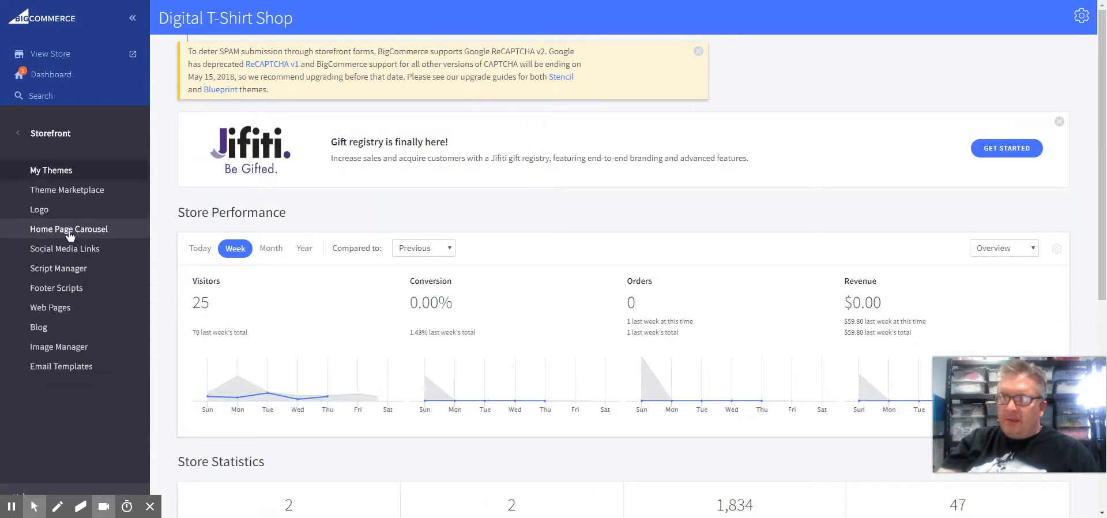
pyautogui.click(68, 229)
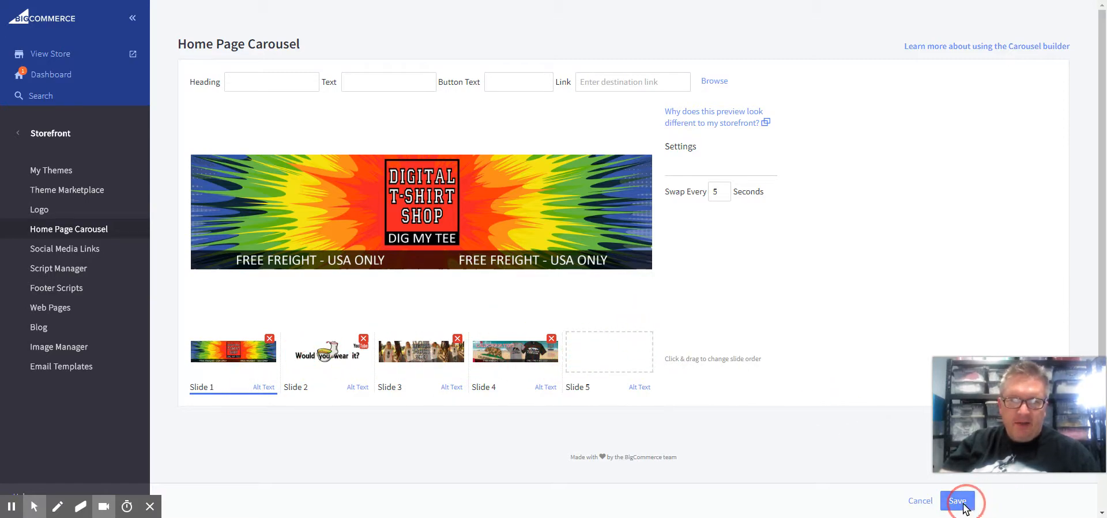
pyautogui.click(957, 500)
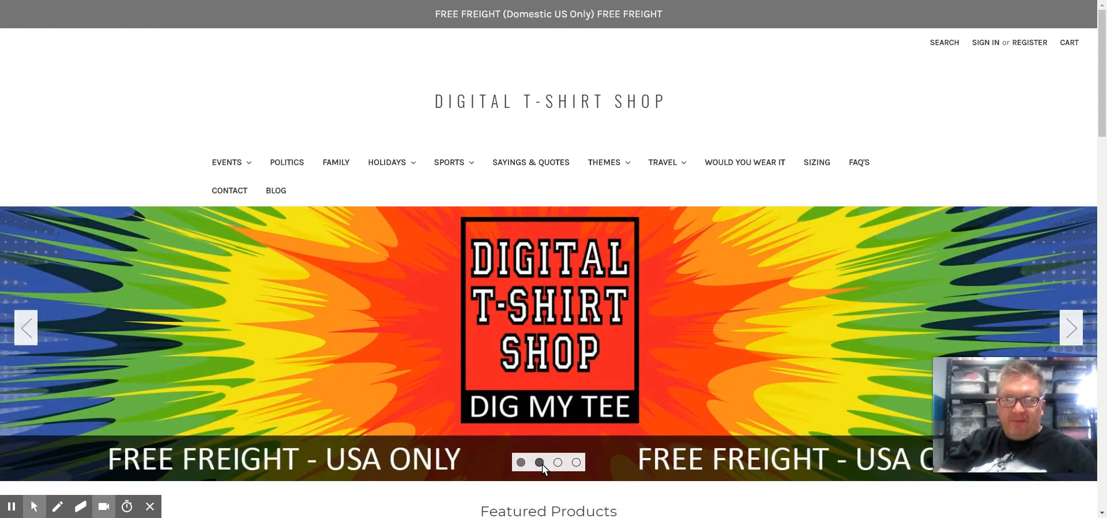
pyautogui.click(577, 462)
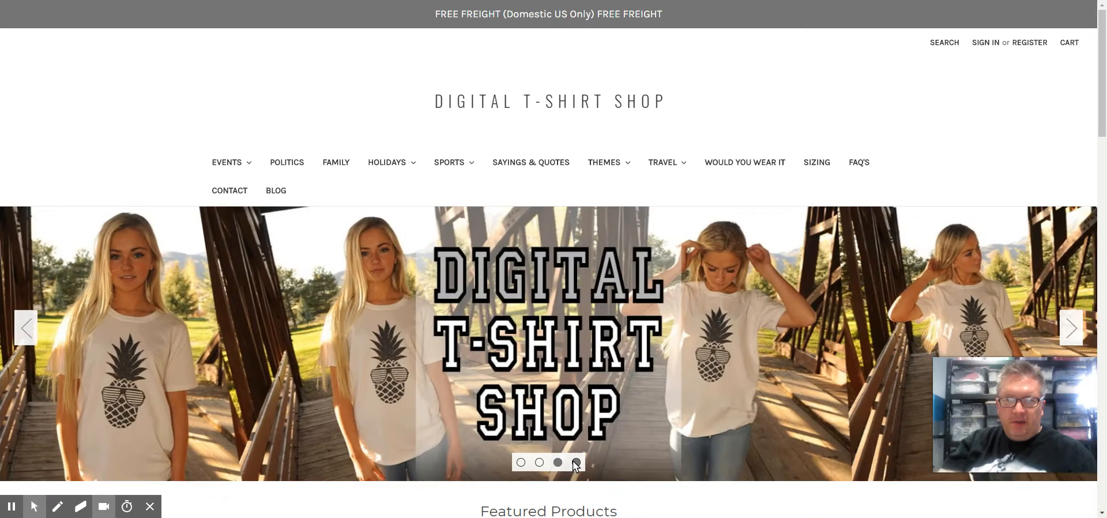
pyautogui.click(520, 462)
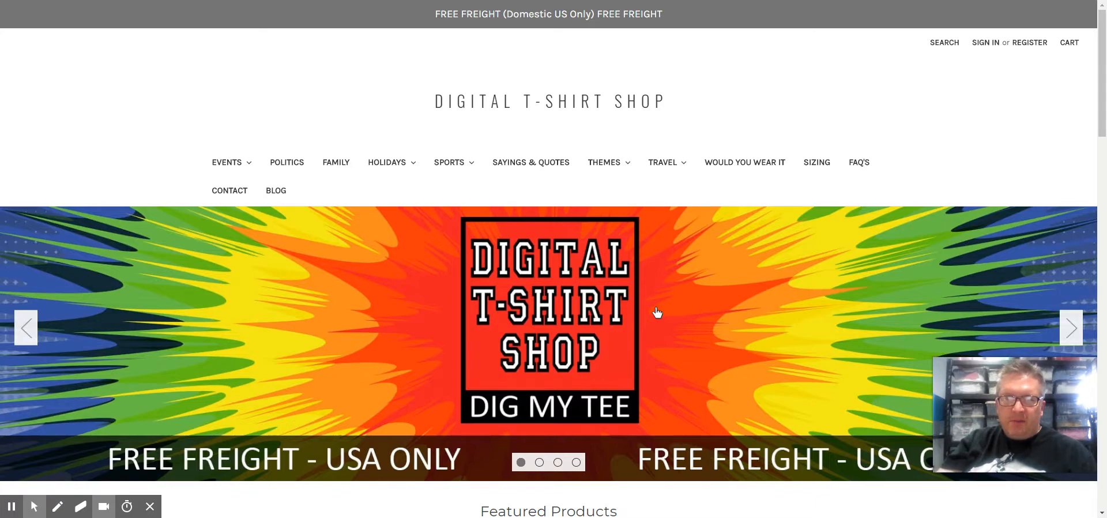
pyautogui.moveTo(759, 415)
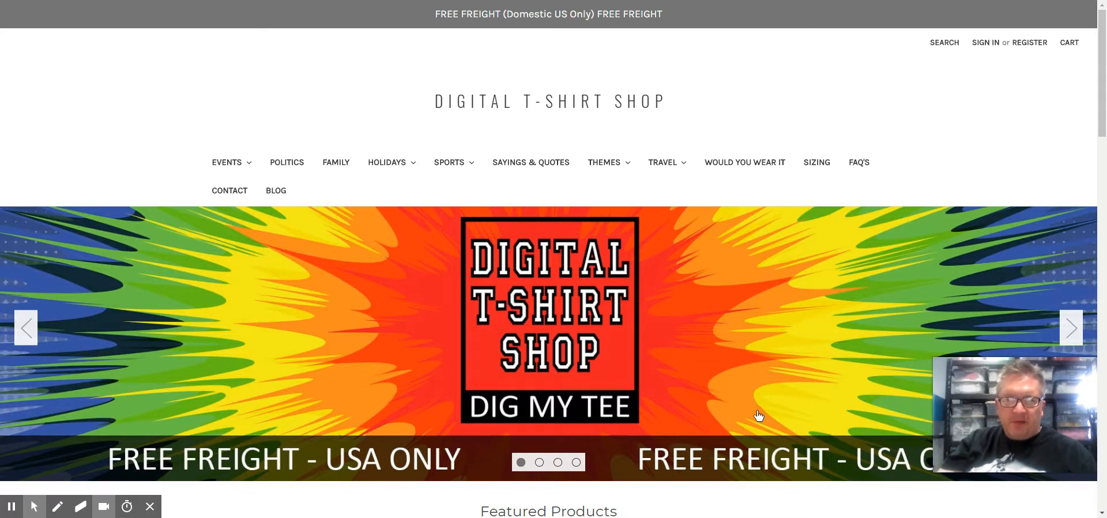
pyautogui.moveTo(782, 278)
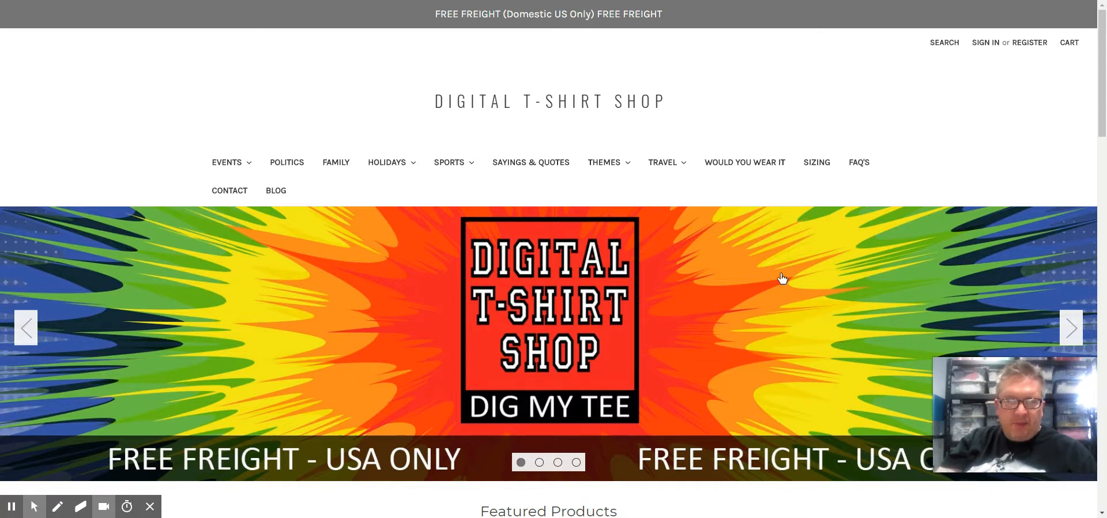
pyautogui.moveTo(1098, 277)
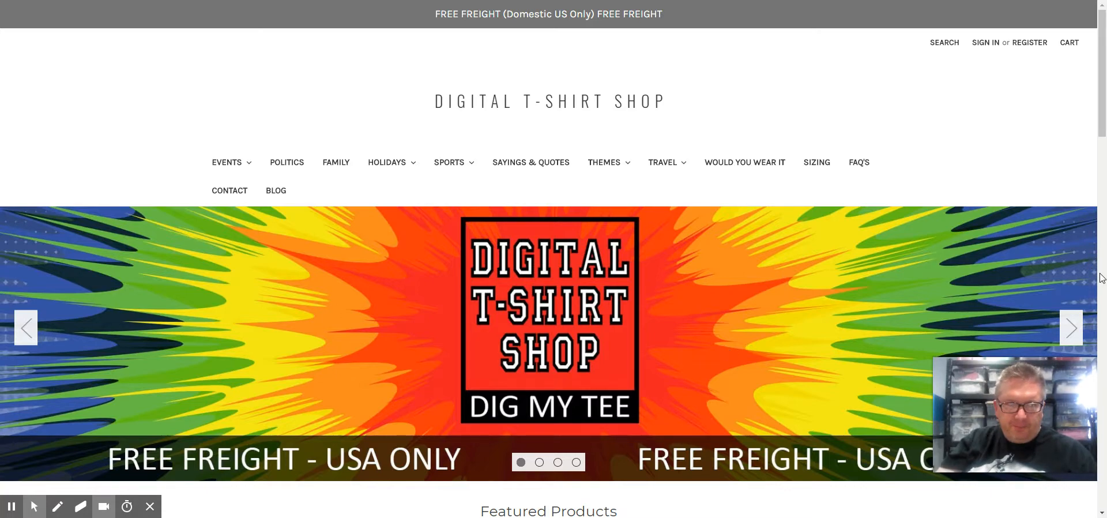
pyautogui.moveTo(872, 299)
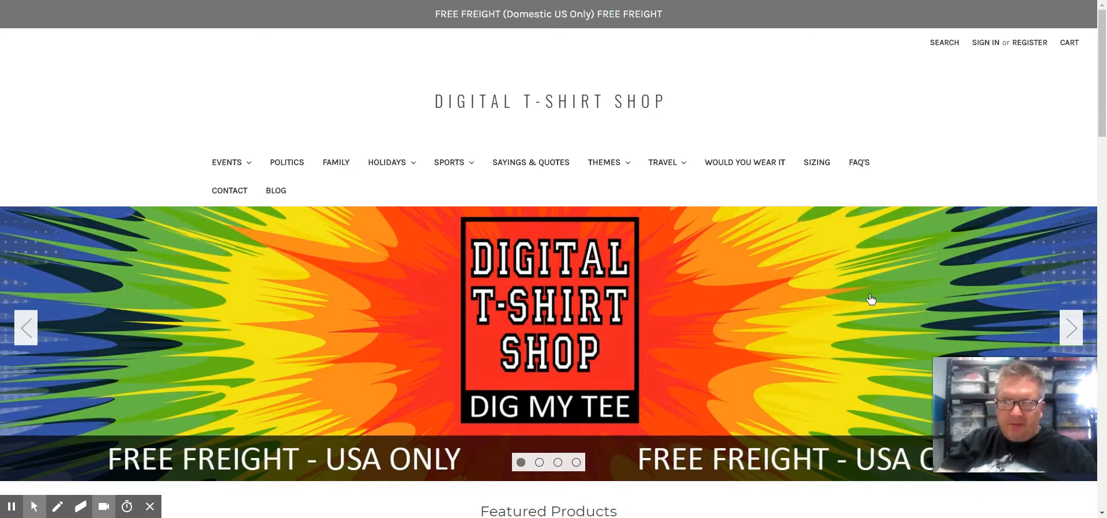
pyautogui.moveTo(886, 319)
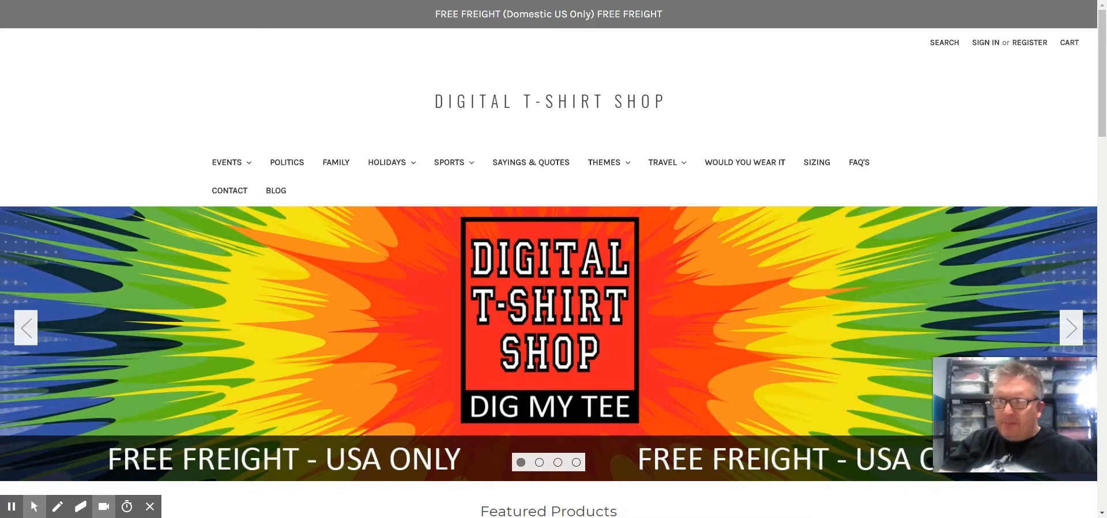
pyautogui.moveTo(438, 316)
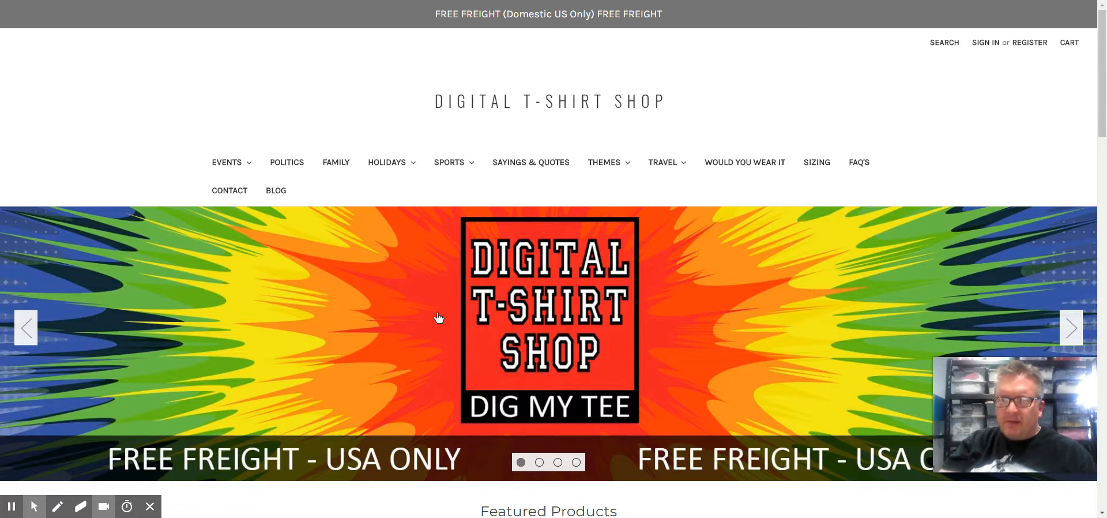
pyautogui.moveTo(827, 279)
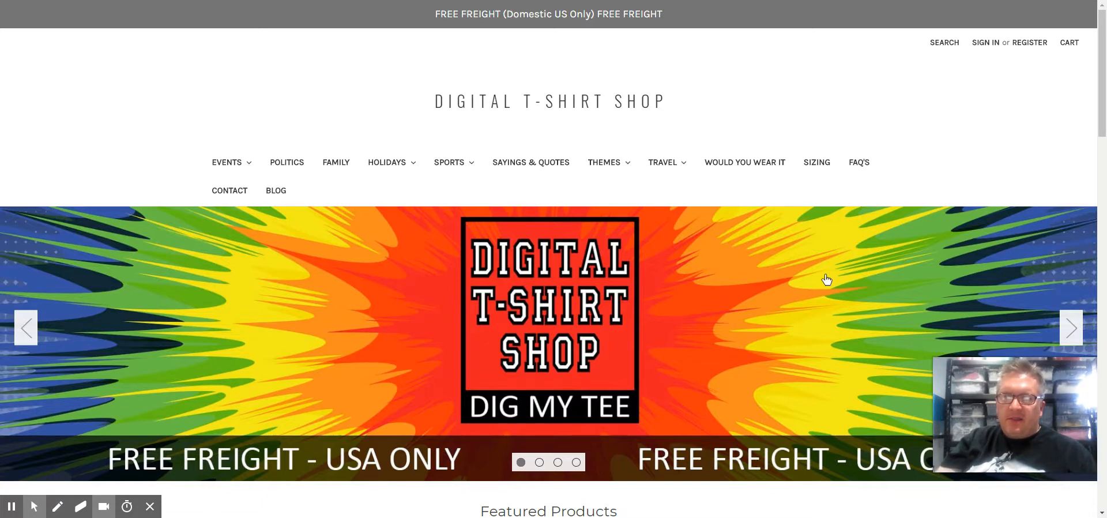
pyautogui.moveTo(662, 345)
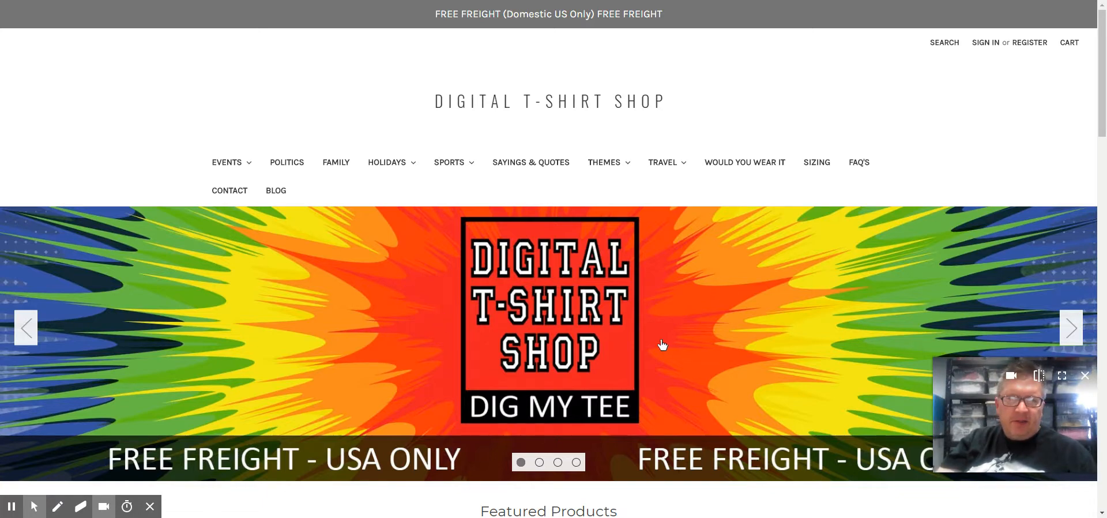
pyautogui.moveTo(1049, 251)
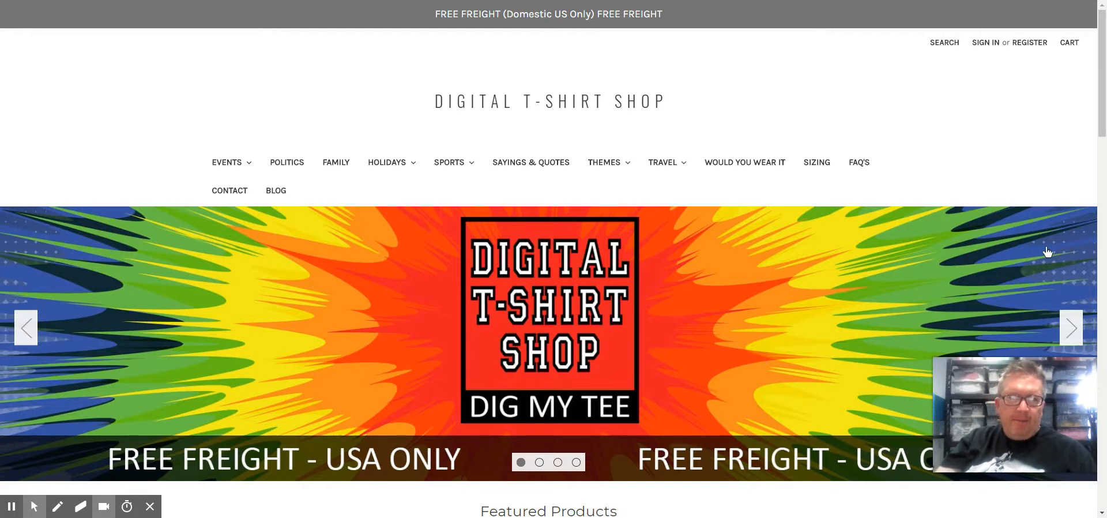
pyautogui.moveTo(859, 300)
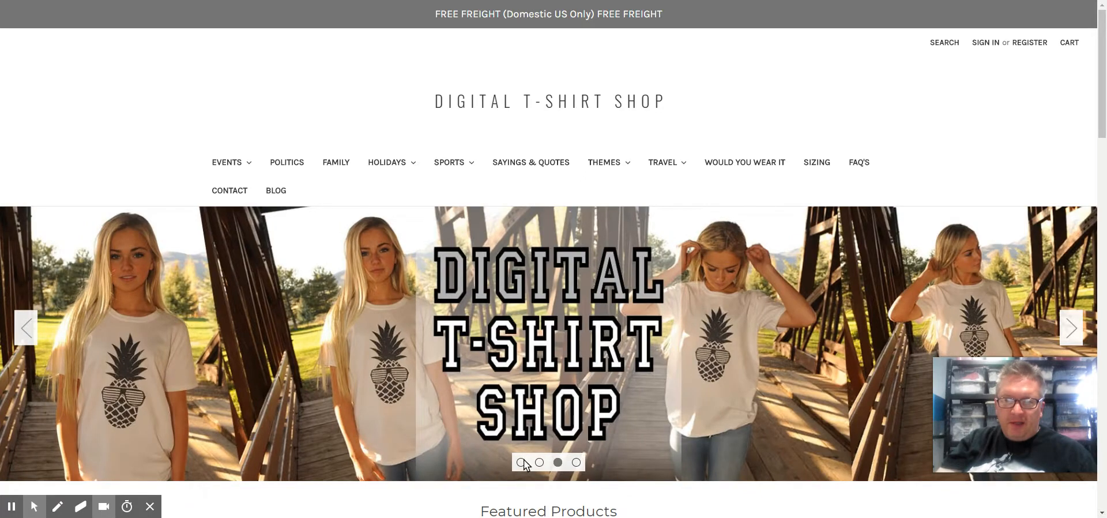
# Open the California travel t-shirts category from the storefront carousel slide
pyautogui.click(575, 462)
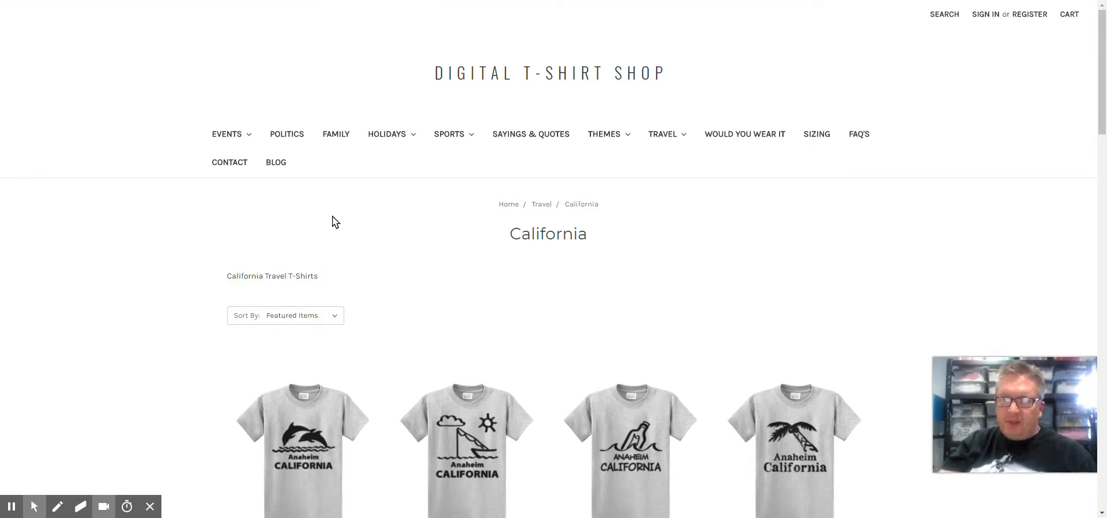
pyautogui.moveTo(248, 7)
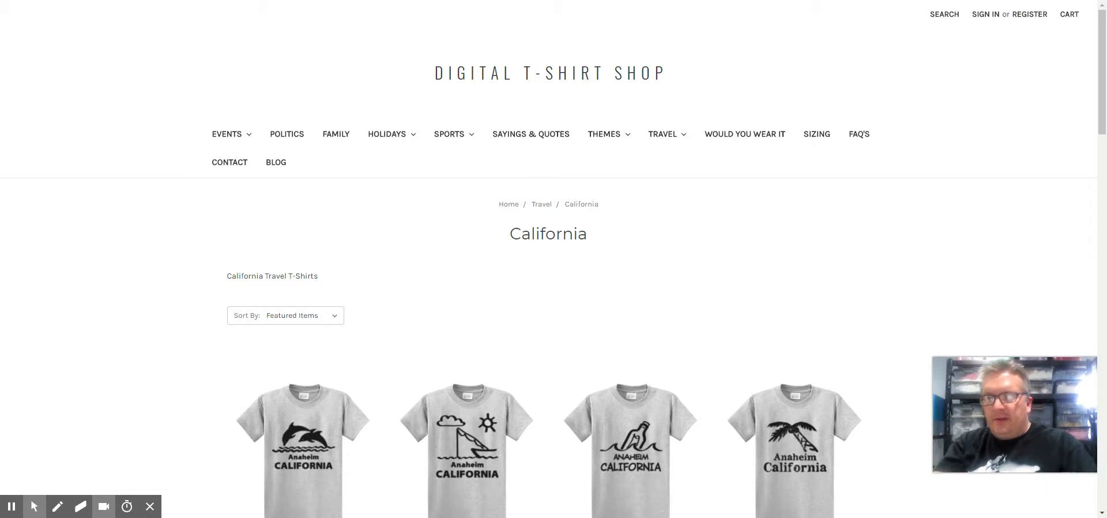
pyautogui.moveTo(434, 211)
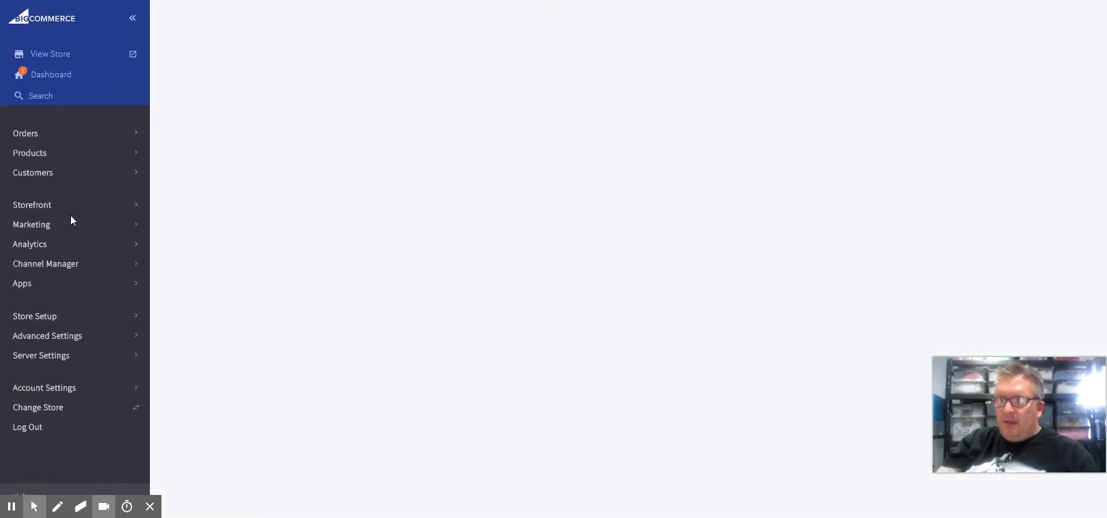
# Navigate from the dashboard to Storefront > Home Page Carousel
pyautogui.click(50, 74)
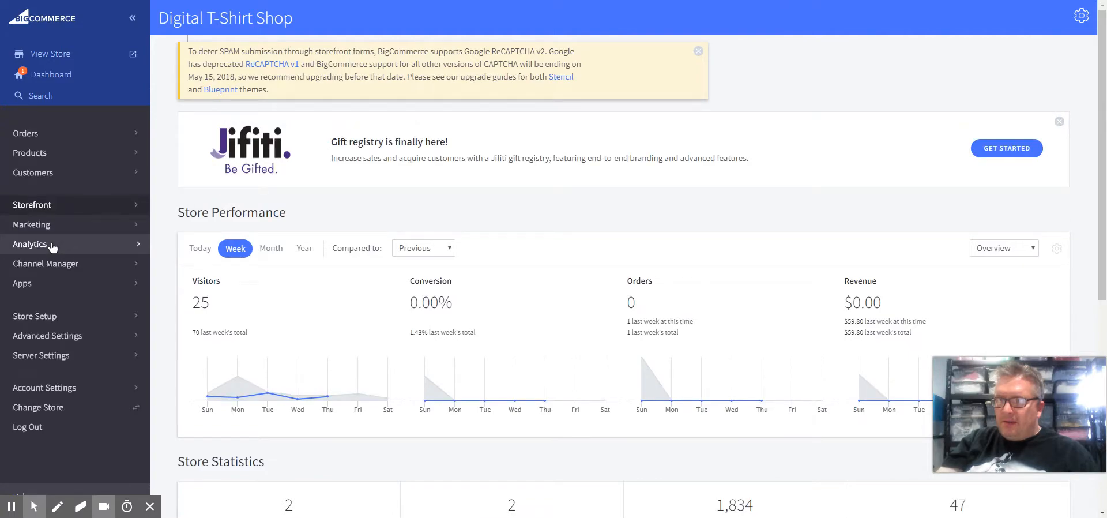
pyautogui.click(32, 204)
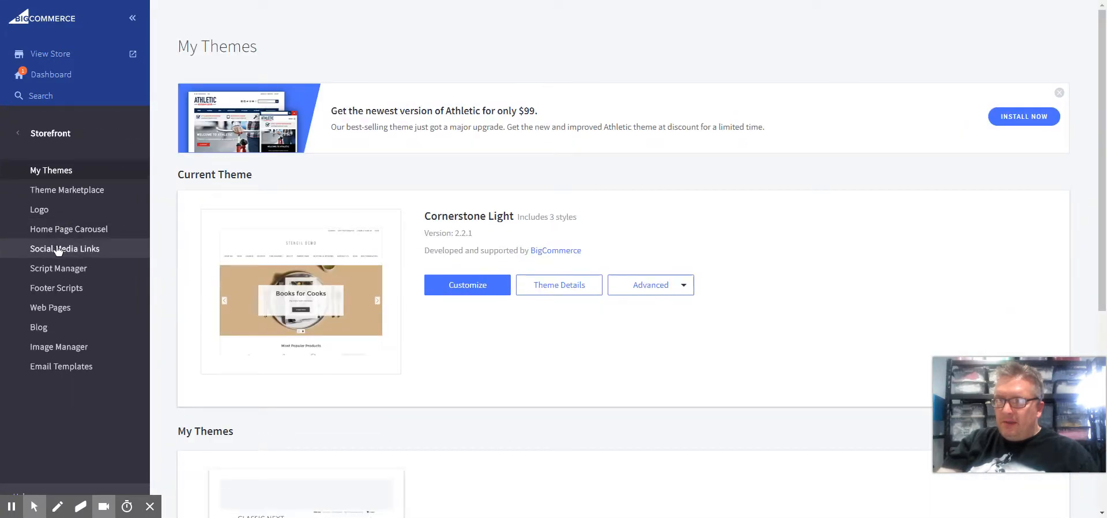
pyautogui.click(68, 228)
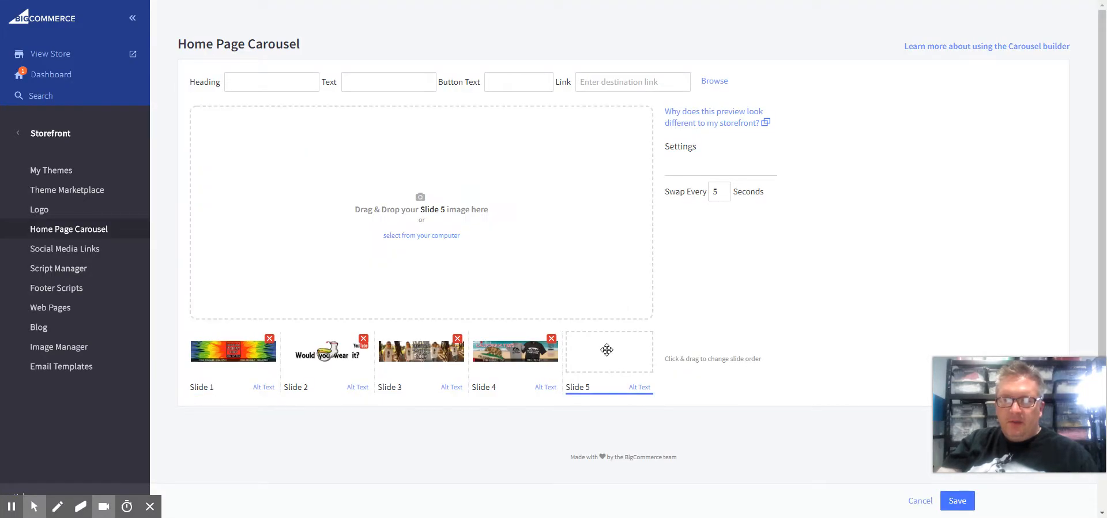
pyautogui.moveTo(422, 235)
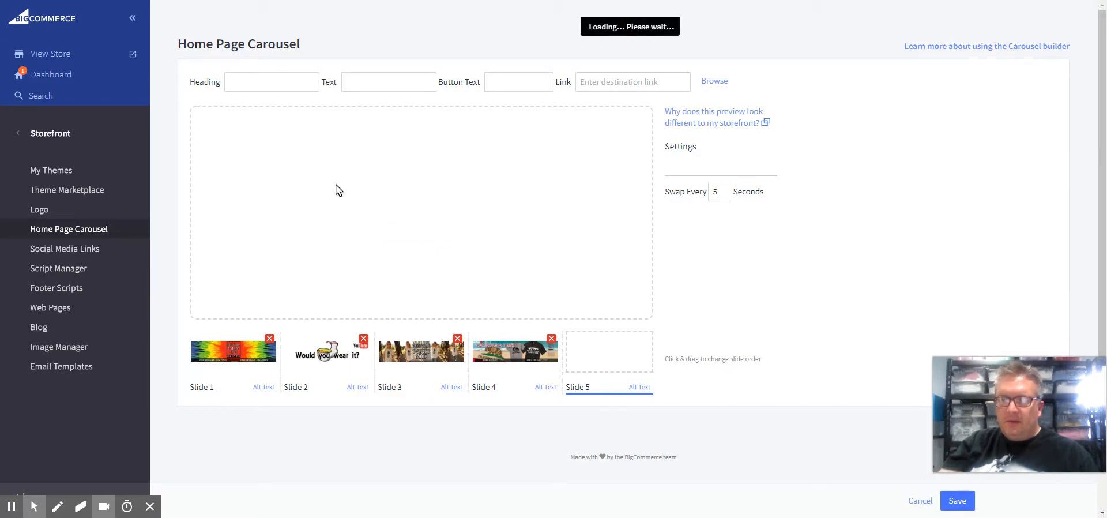
# Enter heading 'Wuddup!' and text 'Buy me!!!' on the tie-dye fifth slide
pyautogui.click(271, 81)
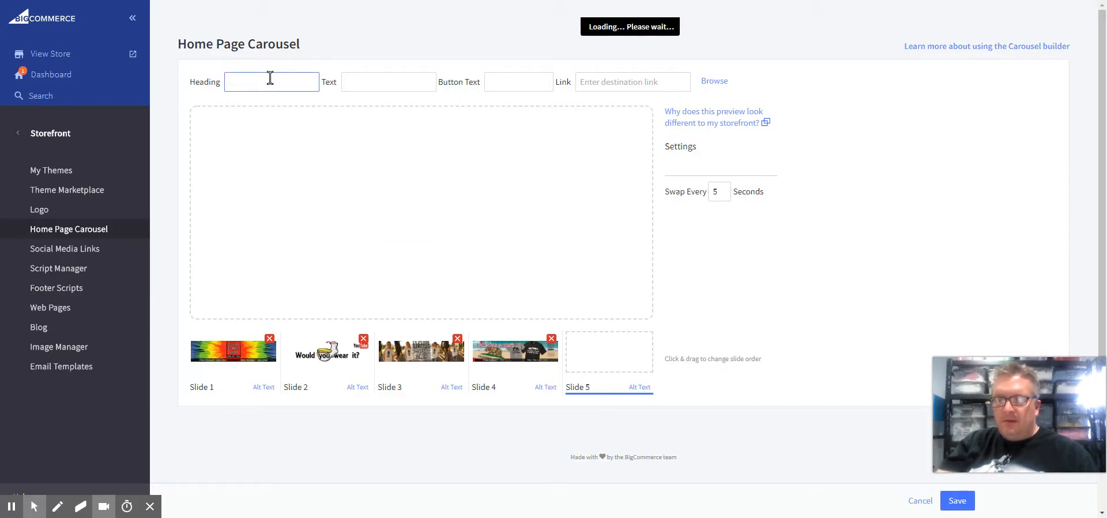
pyautogui.write('d')
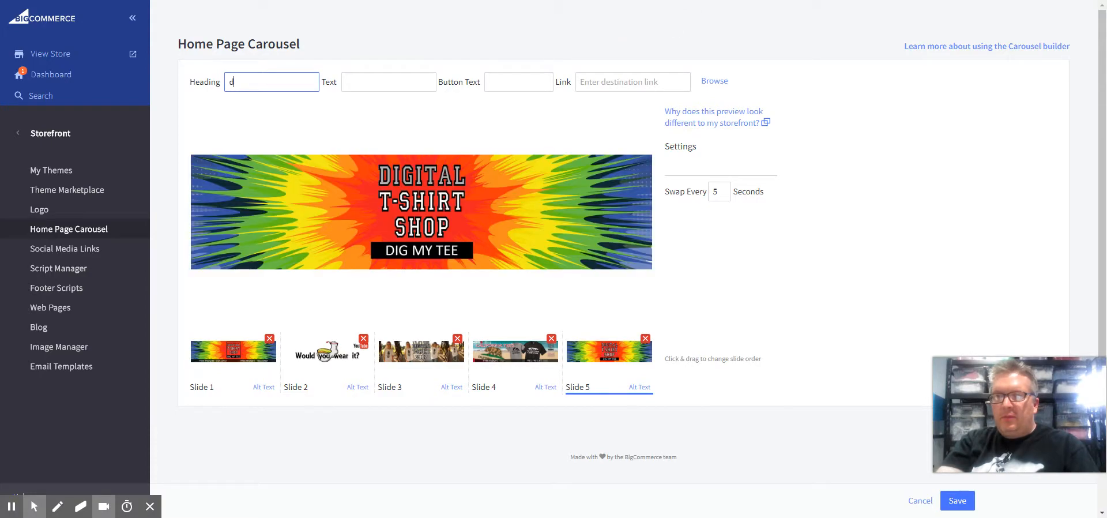
pyautogui.write('Wuddup!')
pyautogui.click(389, 81)
pyautogui.write('aB')
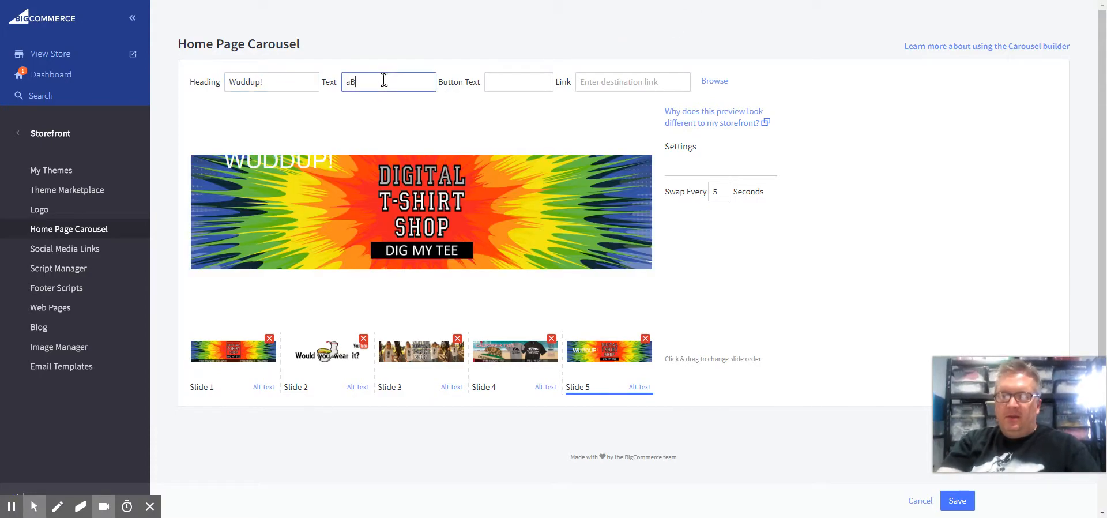
pyautogui.write('uy')
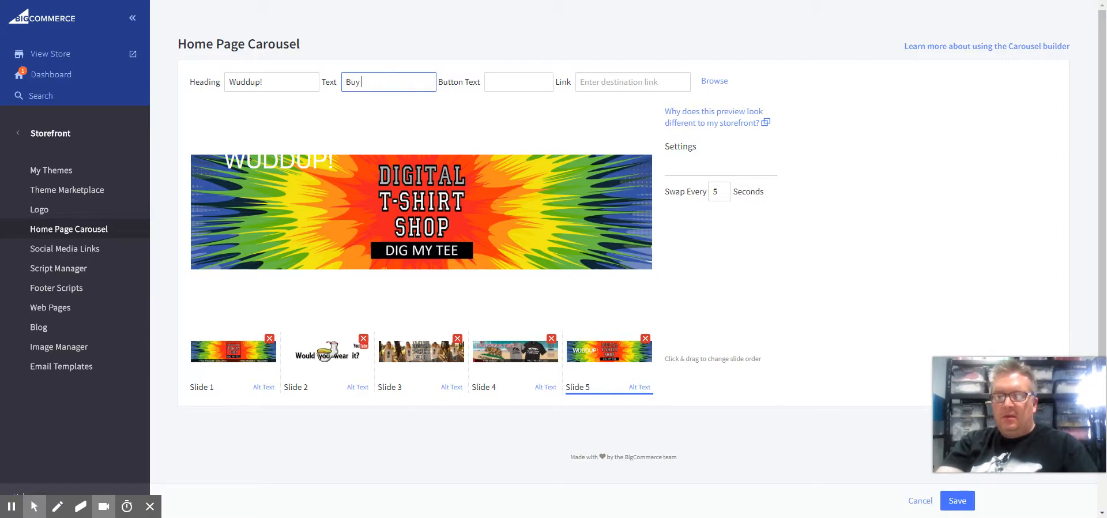
pyautogui.write('me!!!')
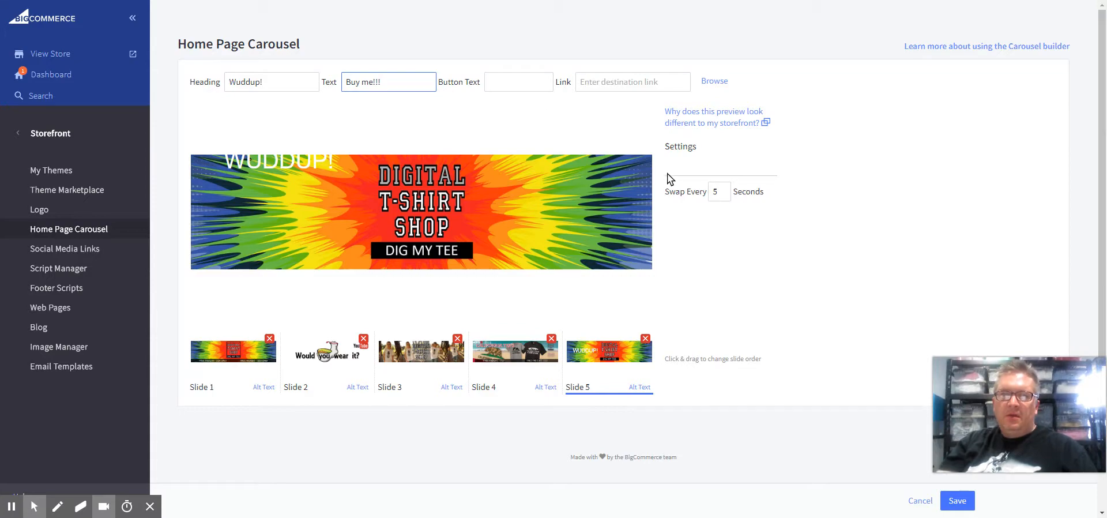
pyautogui.moveTo(807, 338)
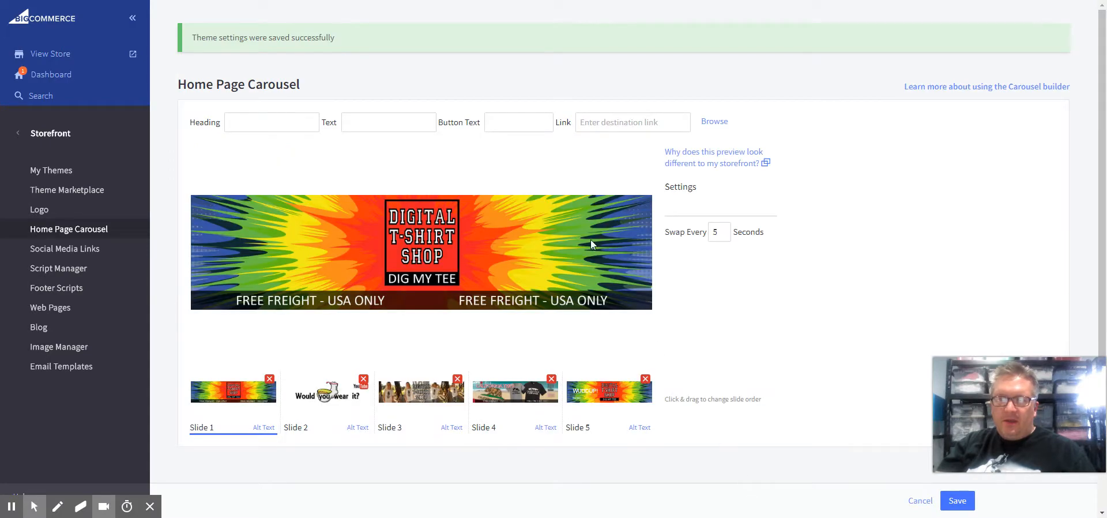
pyautogui.moveTo(388, 7)
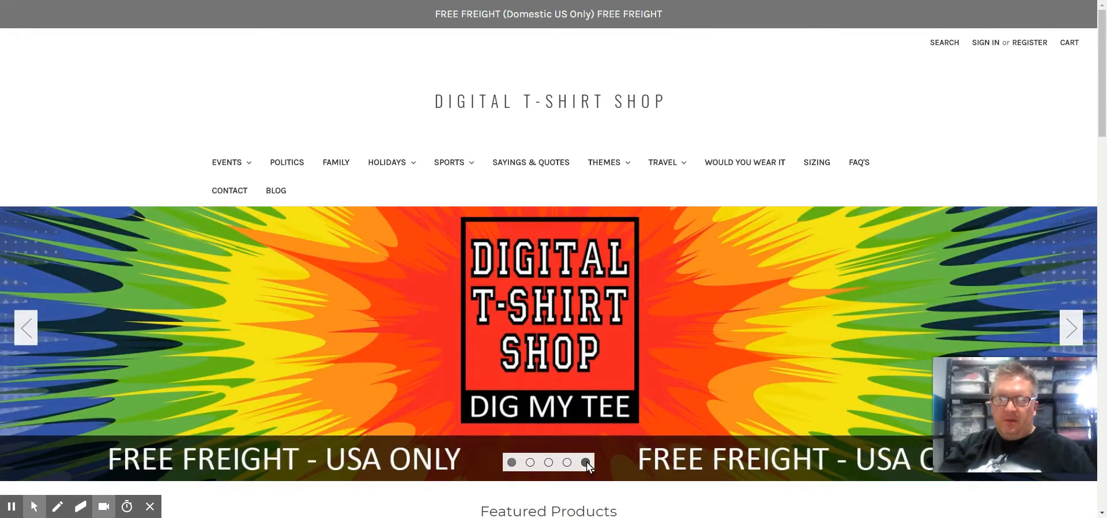
# Show the fifth tie-dye slide with its Wuddup! overlay on the live storefront carousel
pyautogui.click(586, 463)
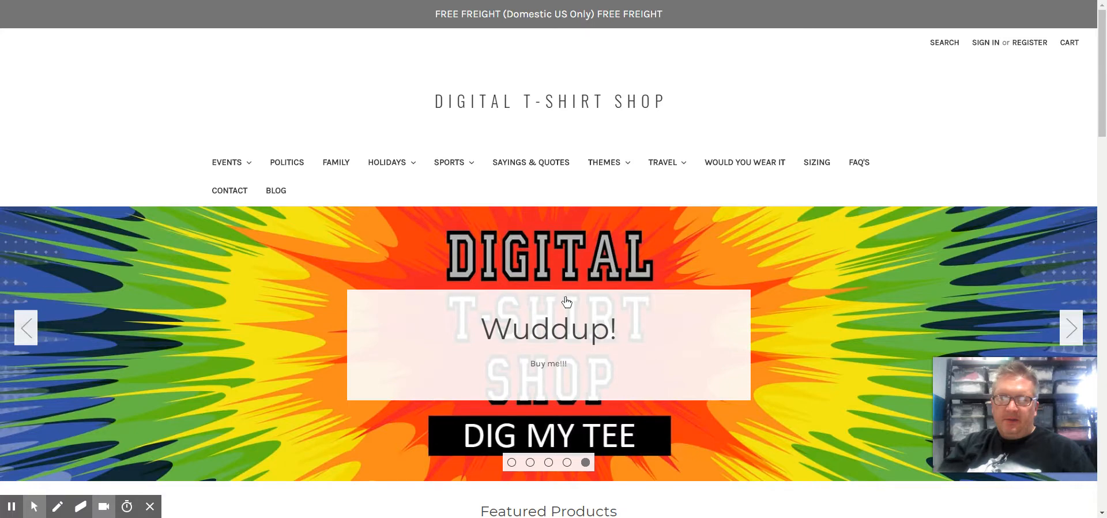
pyautogui.moveTo(542, 339)
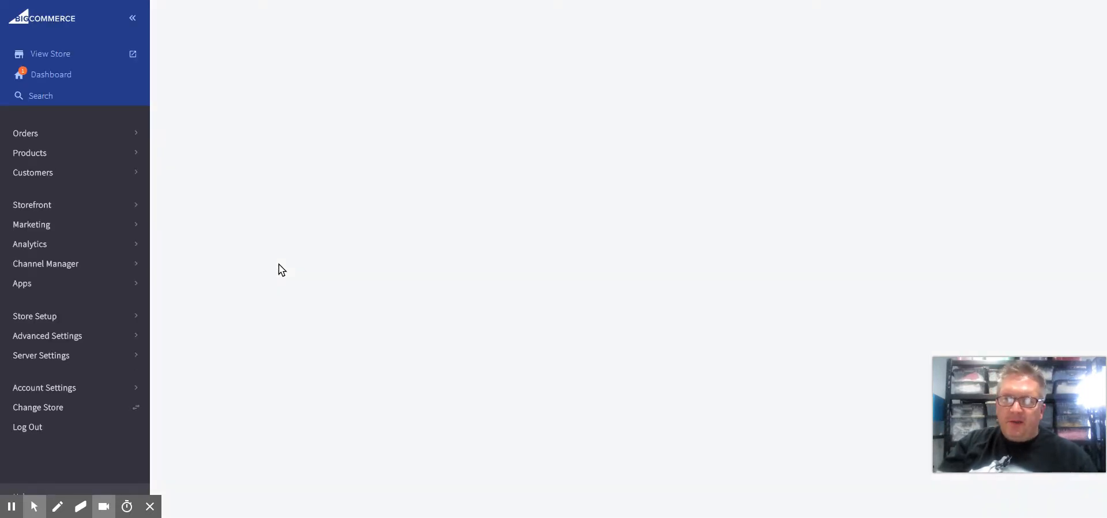
# Reopen Storefront > Home Page Carousel and select Slide 5 to edit
pyautogui.click(50, 74)
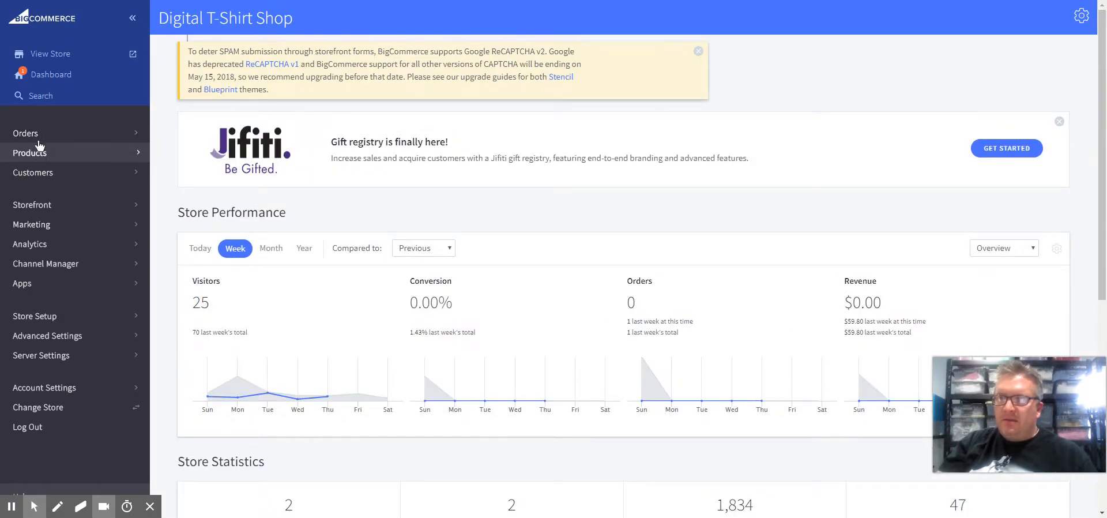
pyautogui.click(32, 205)
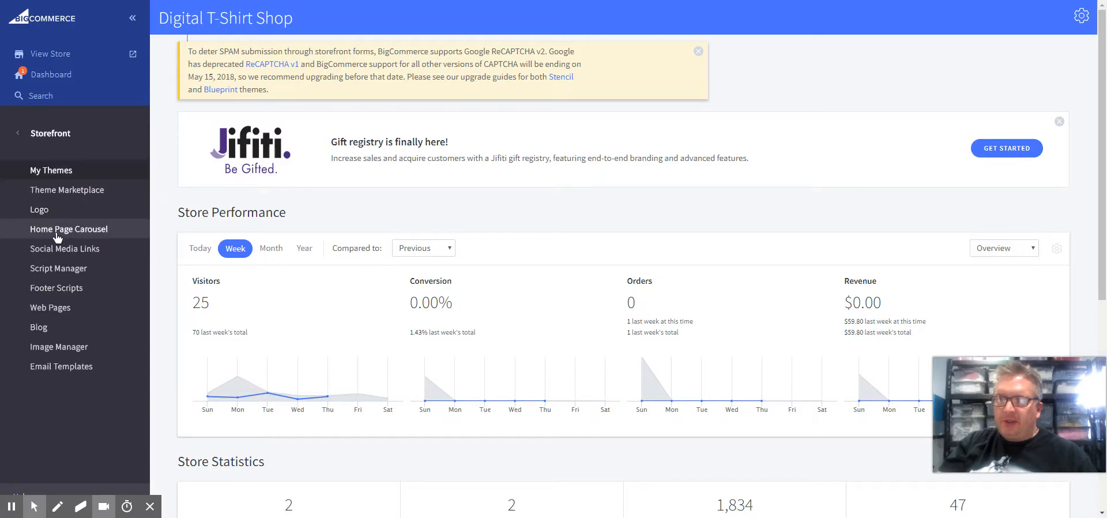
pyautogui.click(68, 228)
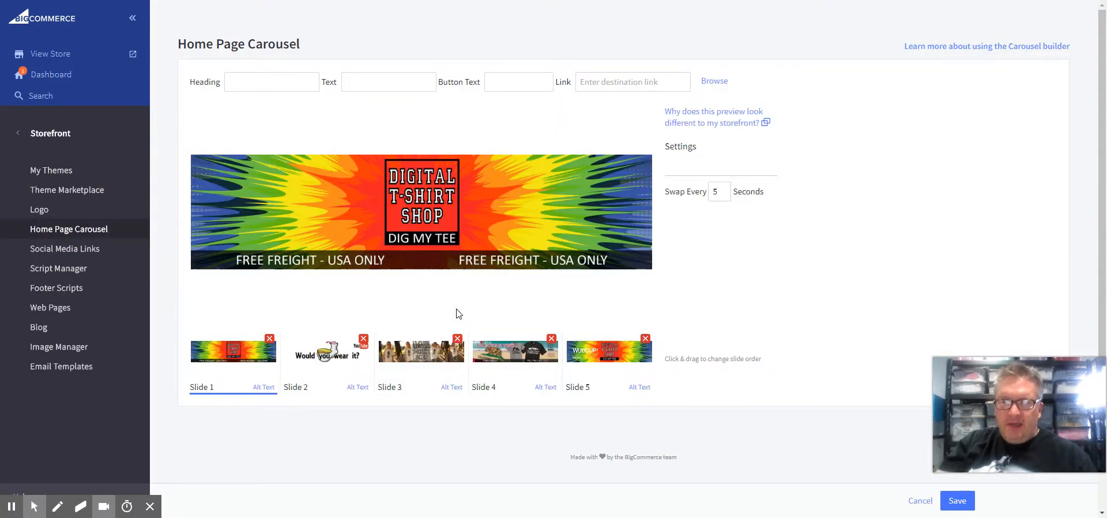
pyautogui.click(644, 338)
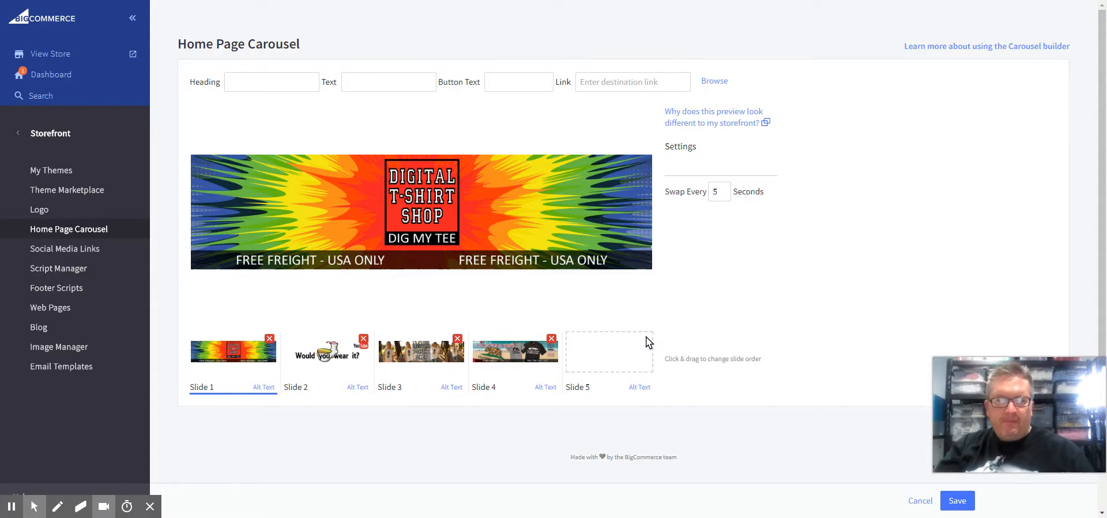